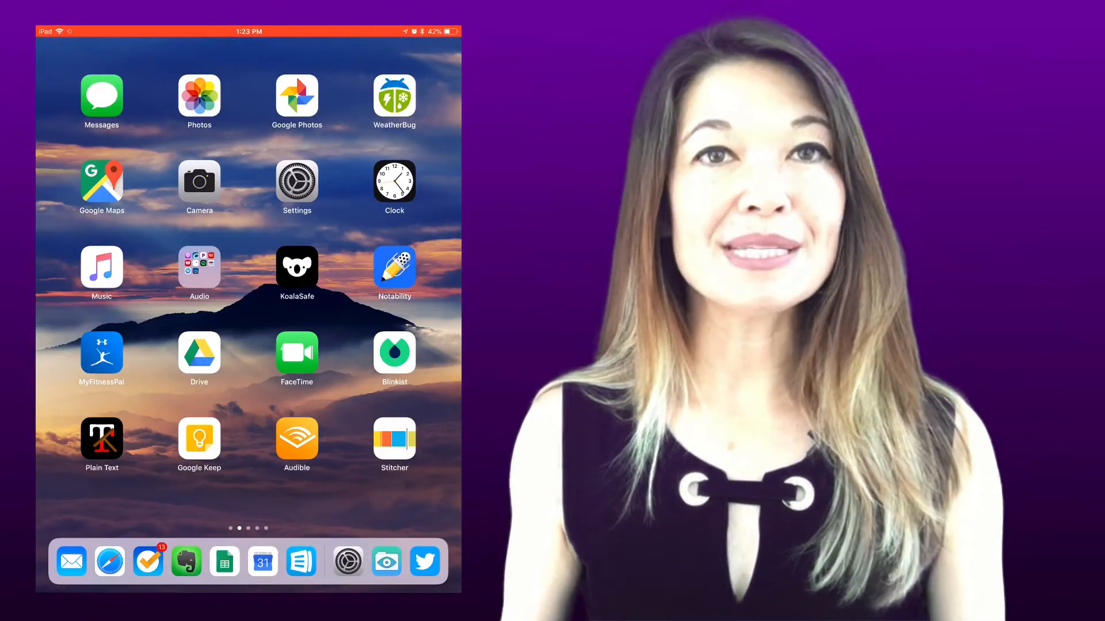
# Step: Go from the home screen through Settings and General to the Keyboard settings
pyautogui.click(296, 181)
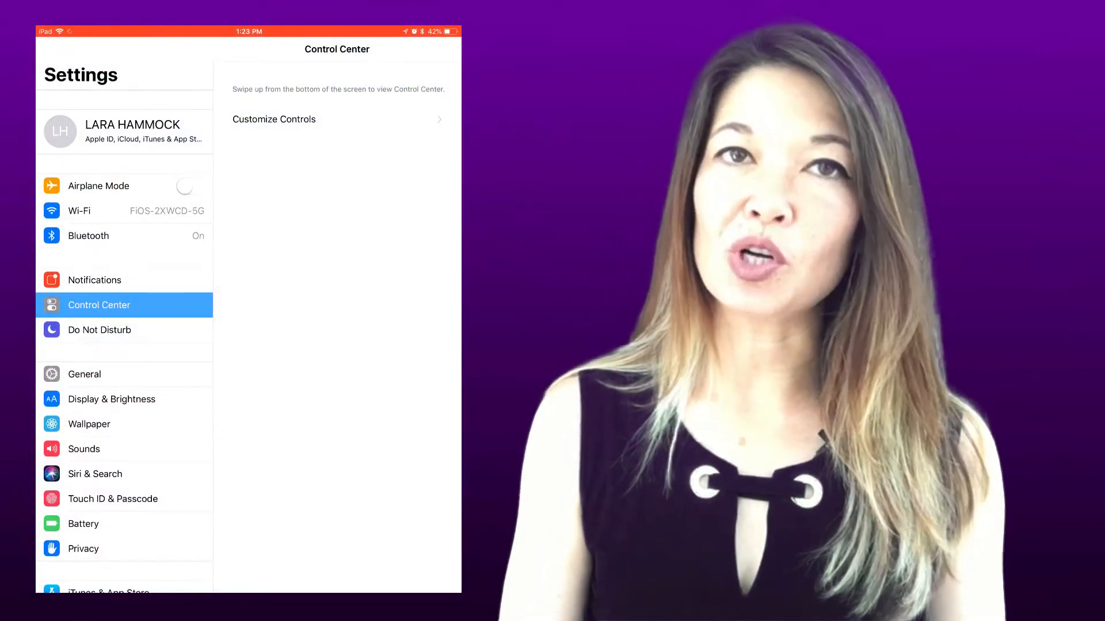
pyautogui.click(84, 374)
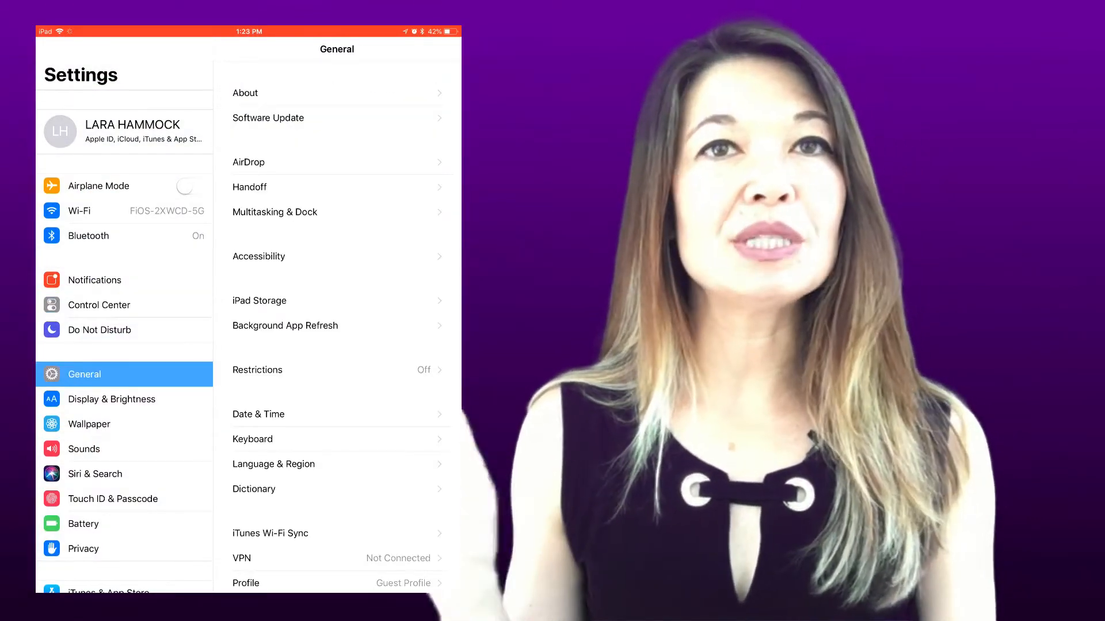
pyautogui.click(252, 439)
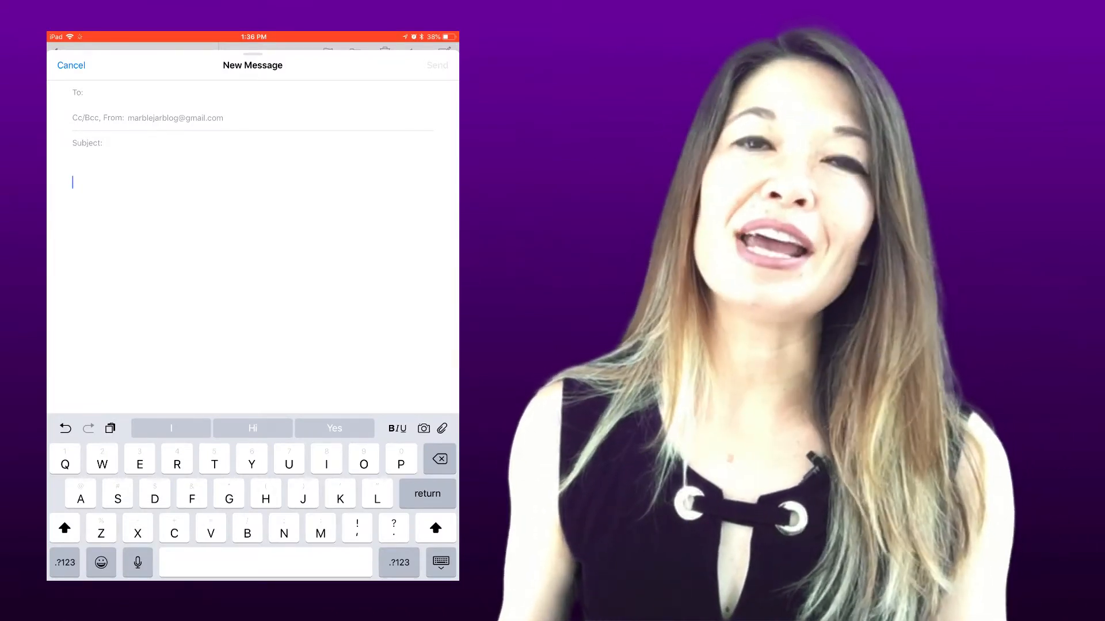
# Step: Expand the Add: shortcut into 123 Main Street, then expand ** into an asterisk row
pyautogui.write('Add:')
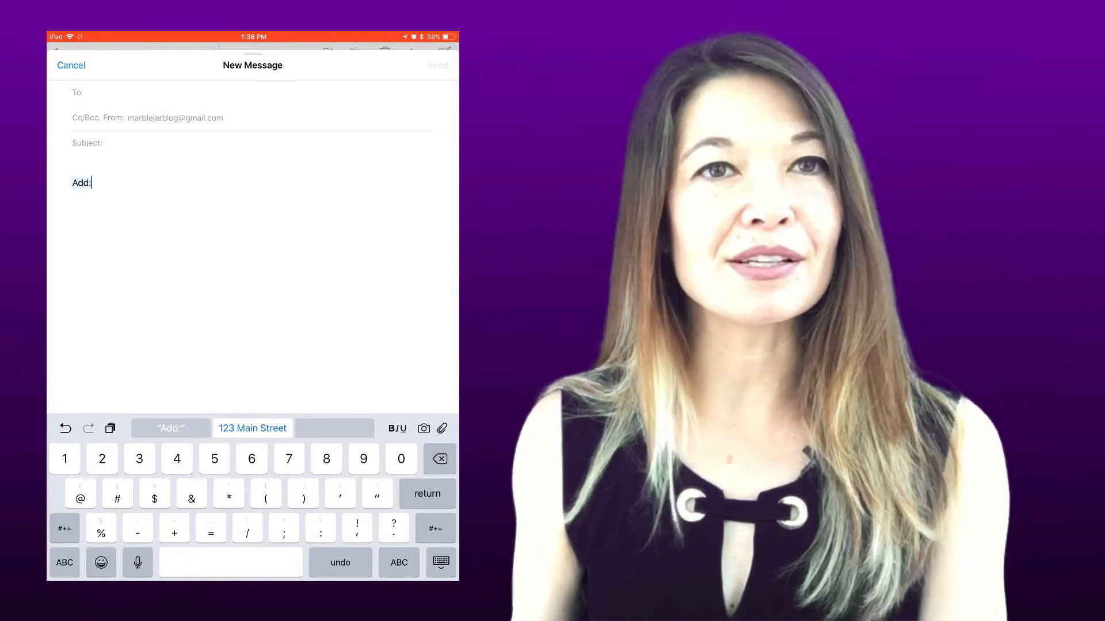
pyautogui.click(252, 427)
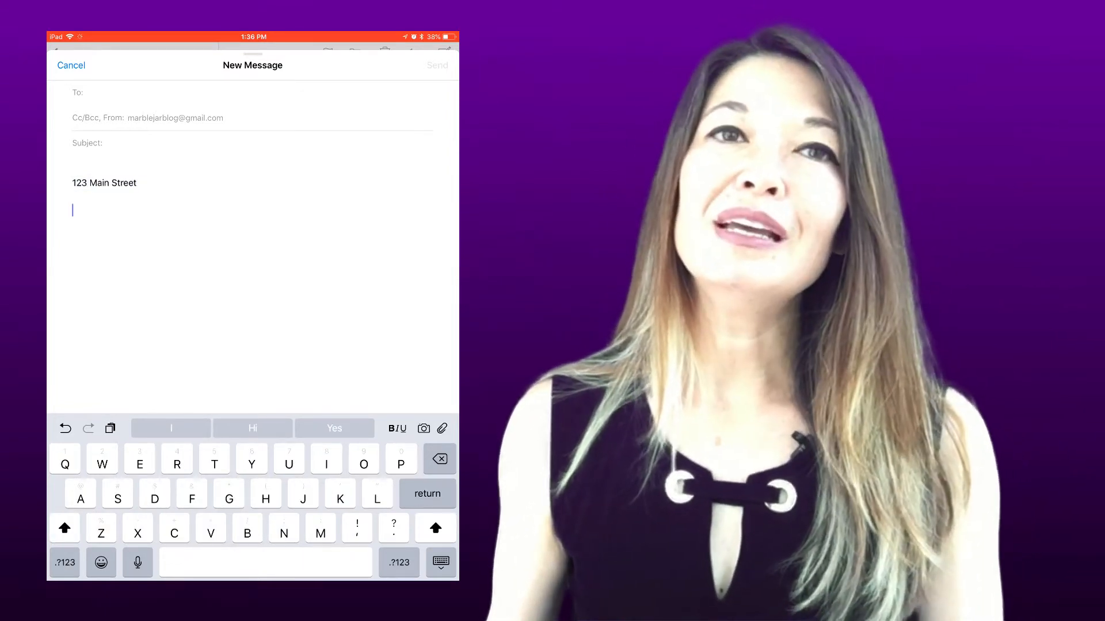
pyautogui.click(64, 562)
pyautogui.write('“')
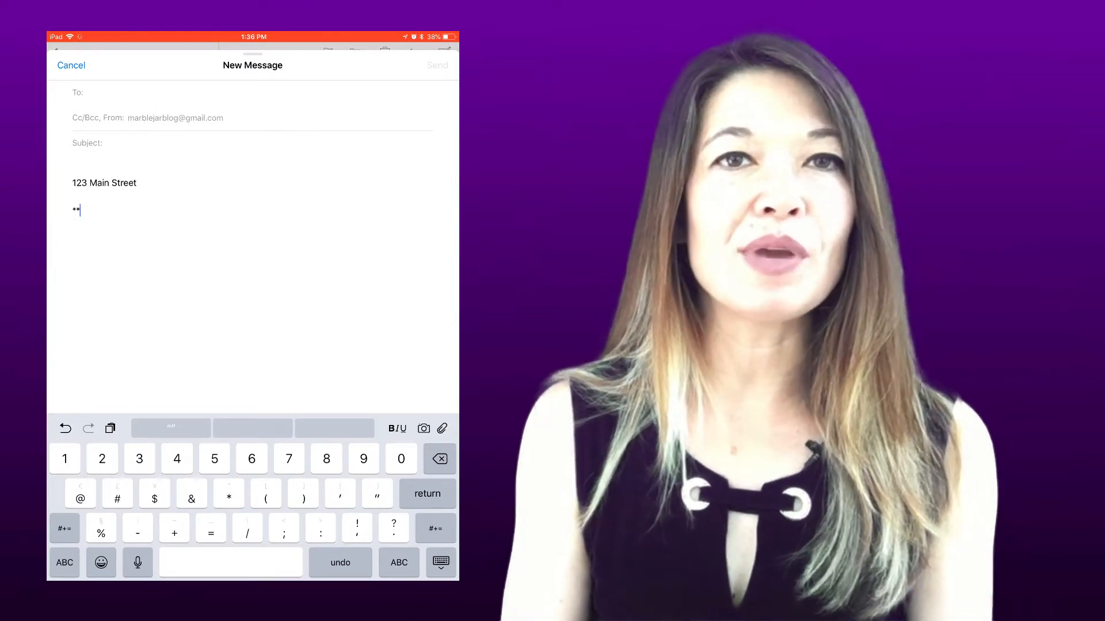
pyautogui.click(228, 493)
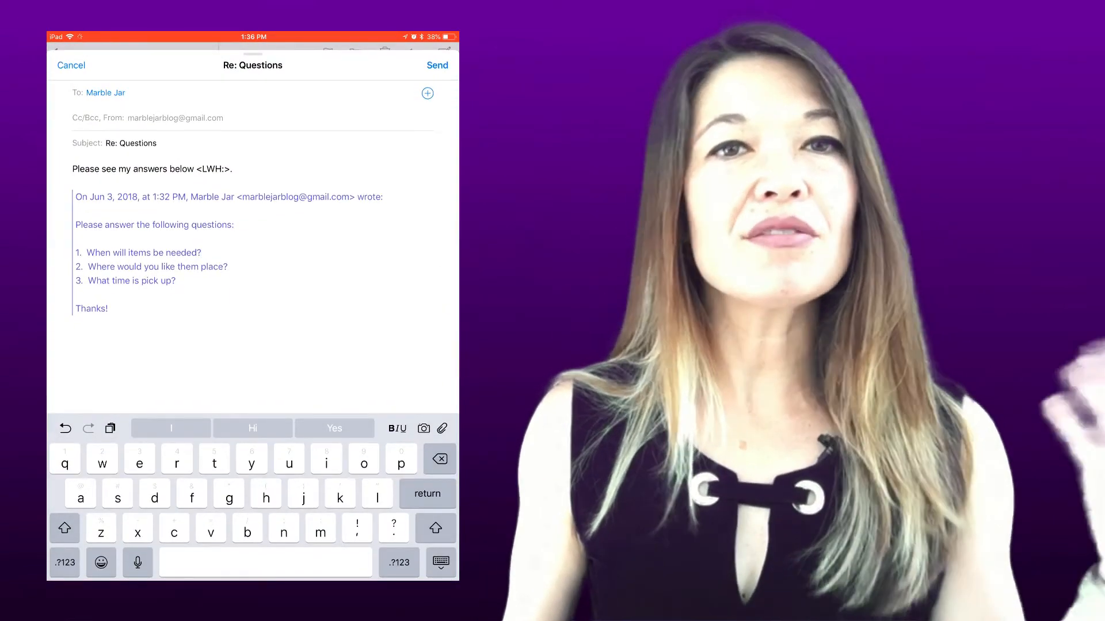
# Step: Insert the <LWH:> initials after question 1 by accepting the replacement suggestion
pyautogui.doubleClick(216, 169)
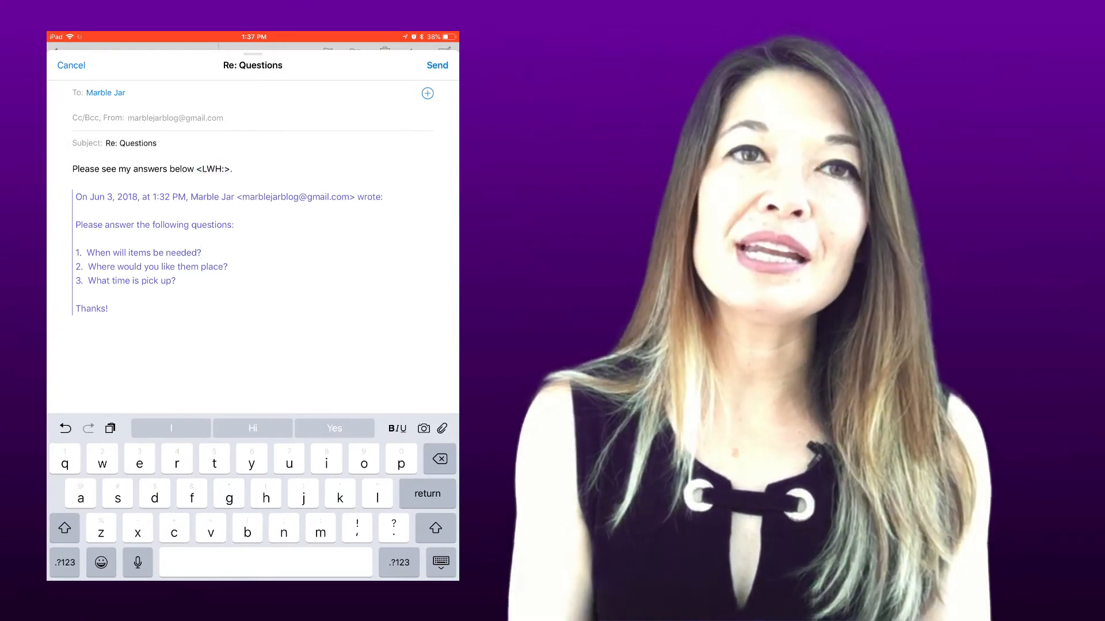
pyautogui.write('Lwj')
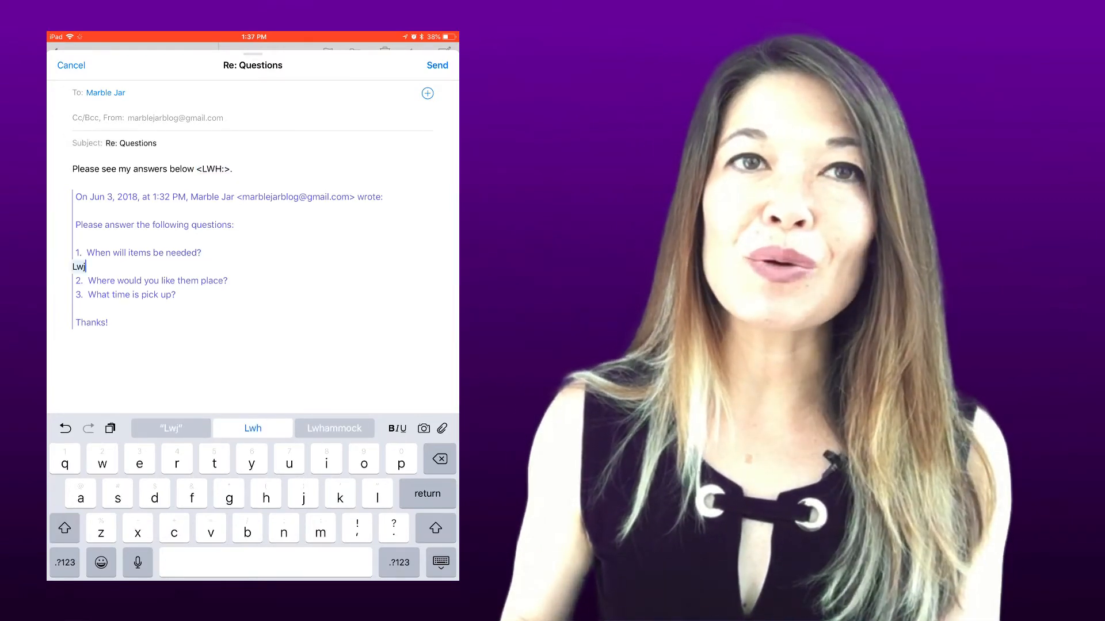
pyautogui.click(252, 428)
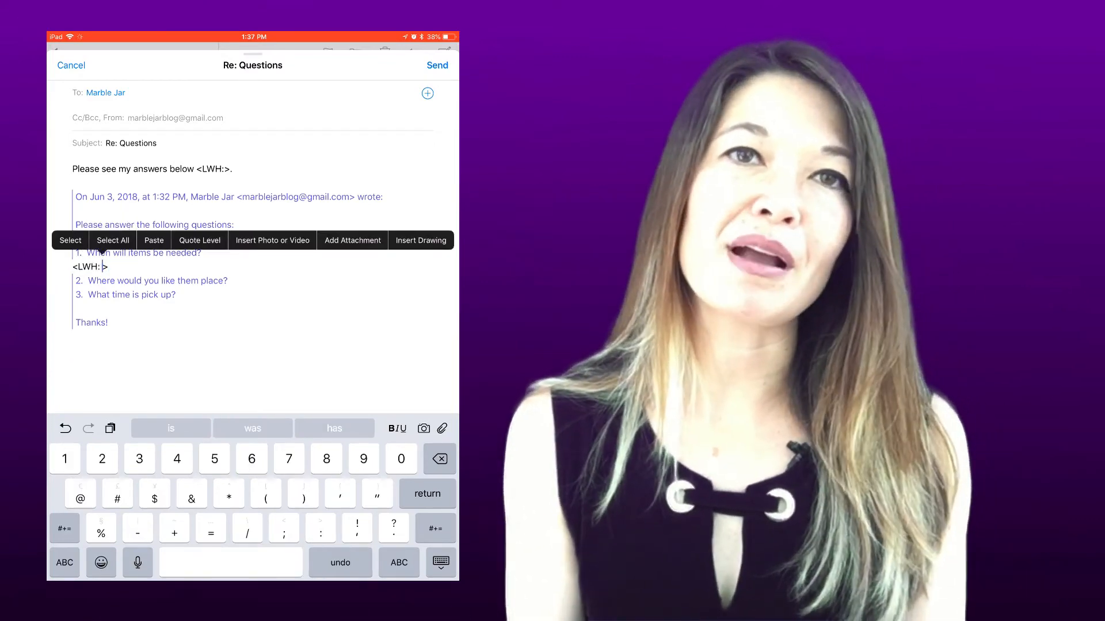
pyautogui.write('ain Street')
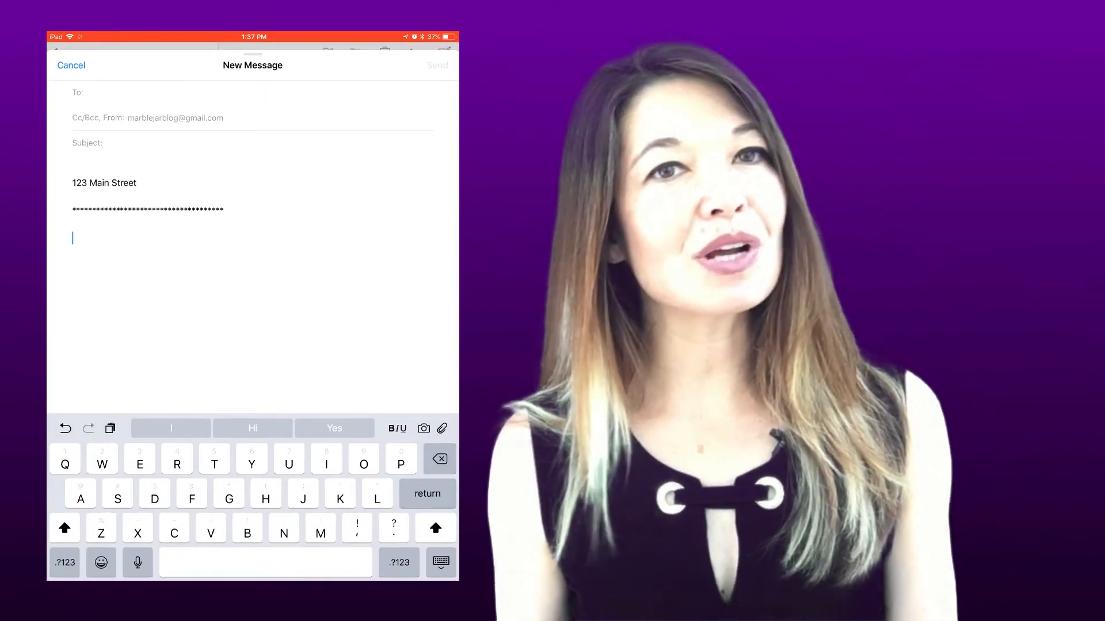
# Step: Type the S.p shortcut and accept its replacement so it becomes S&P
pyautogui.write('S.p')
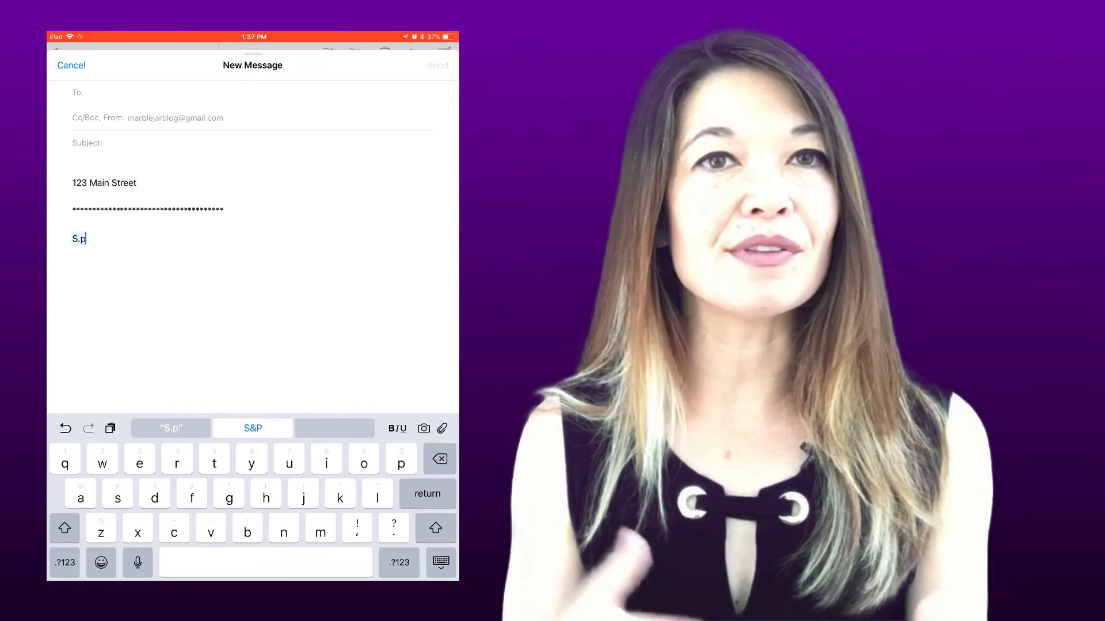
pyautogui.click(252, 428)
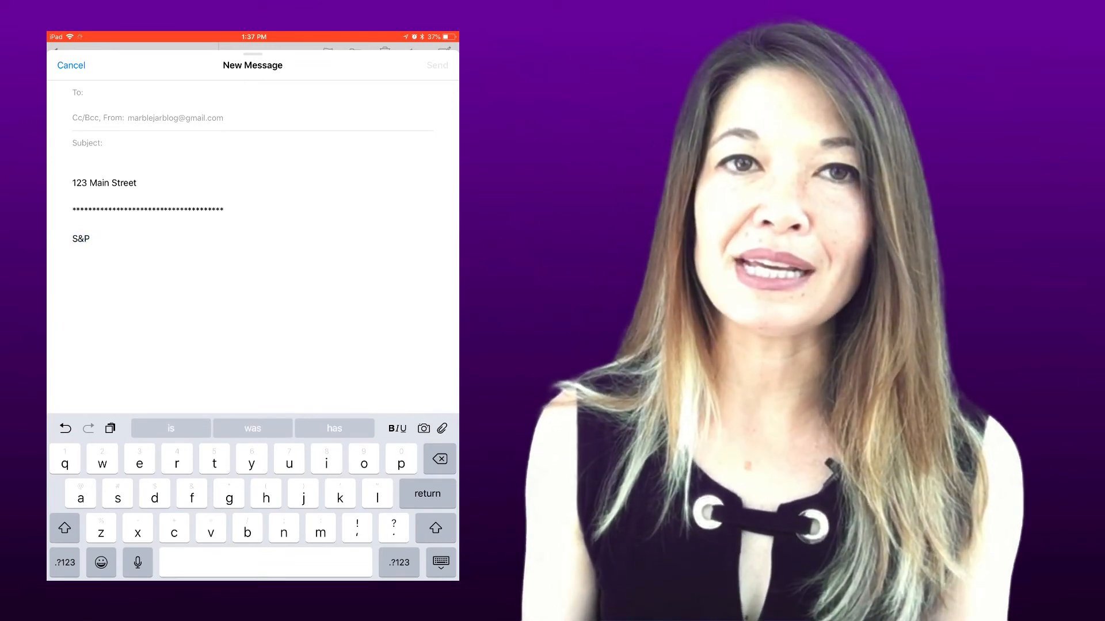